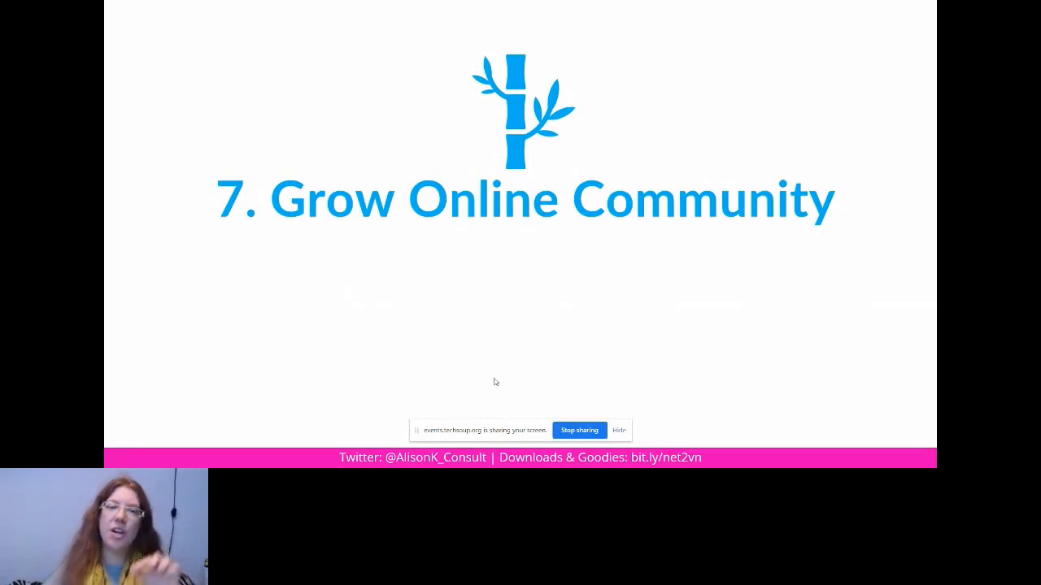
- Advance past the Grow Online Community slide toward the SparkToro dashboard
key("right")
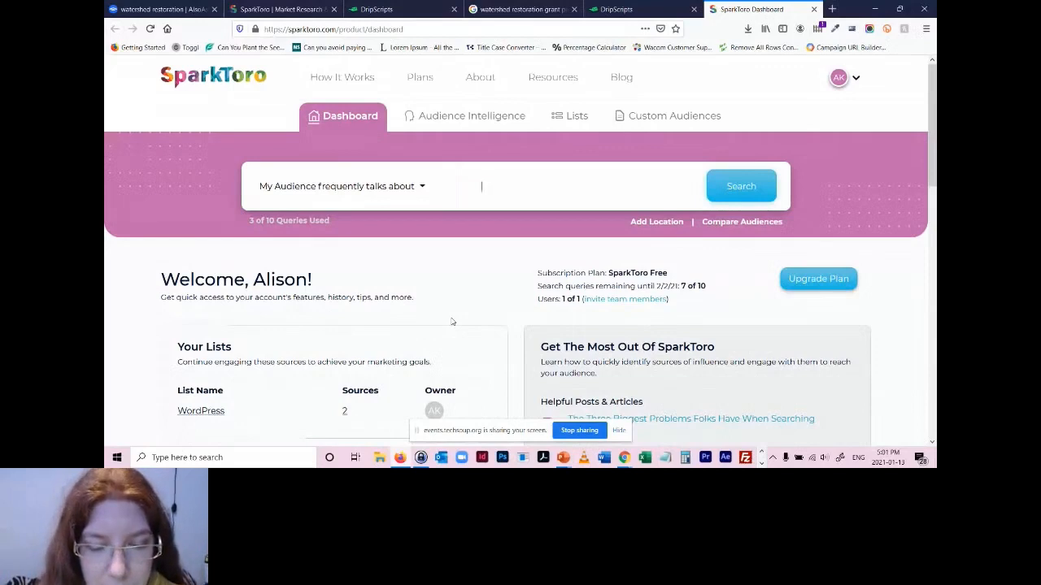
- Search for the audience that frequently talks about 'film festivals', returning about 129,760 people
type("film festivals")
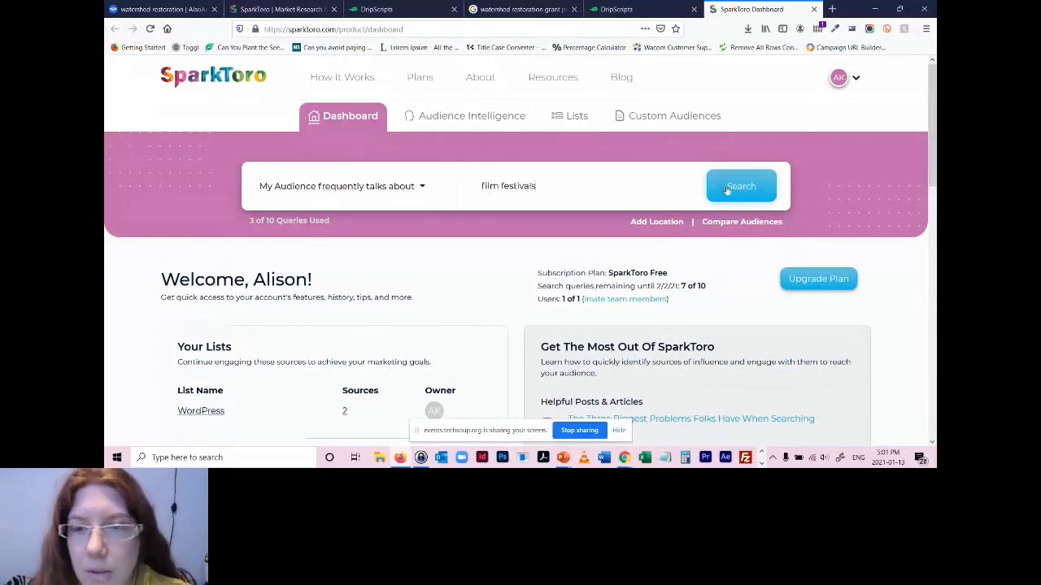
left_click(740, 185)
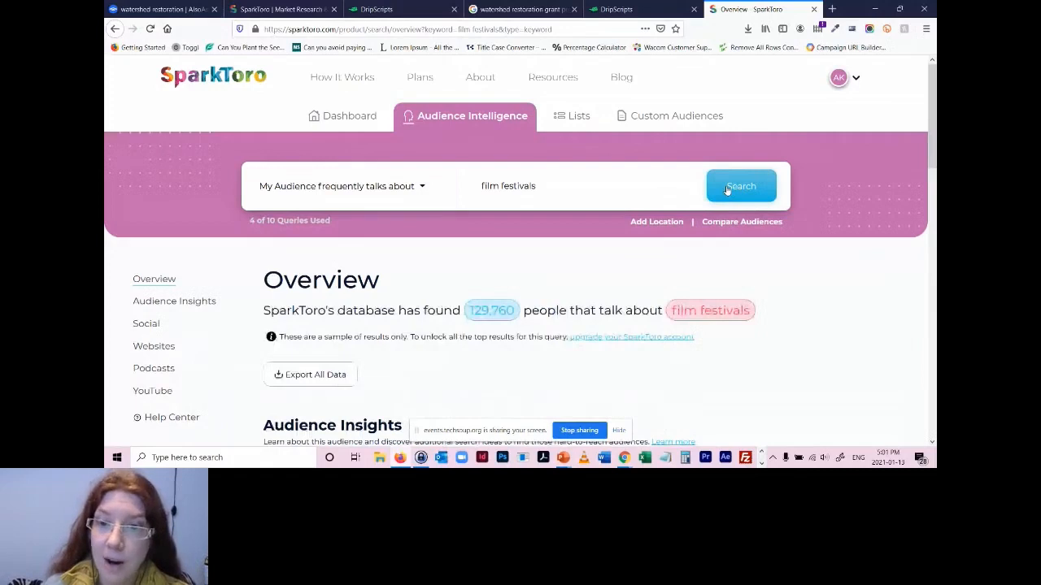
- Review the audience's frequent words, bio phrases and top hashtags like #indiefilm and #filmmaking
left_click(740, 185)
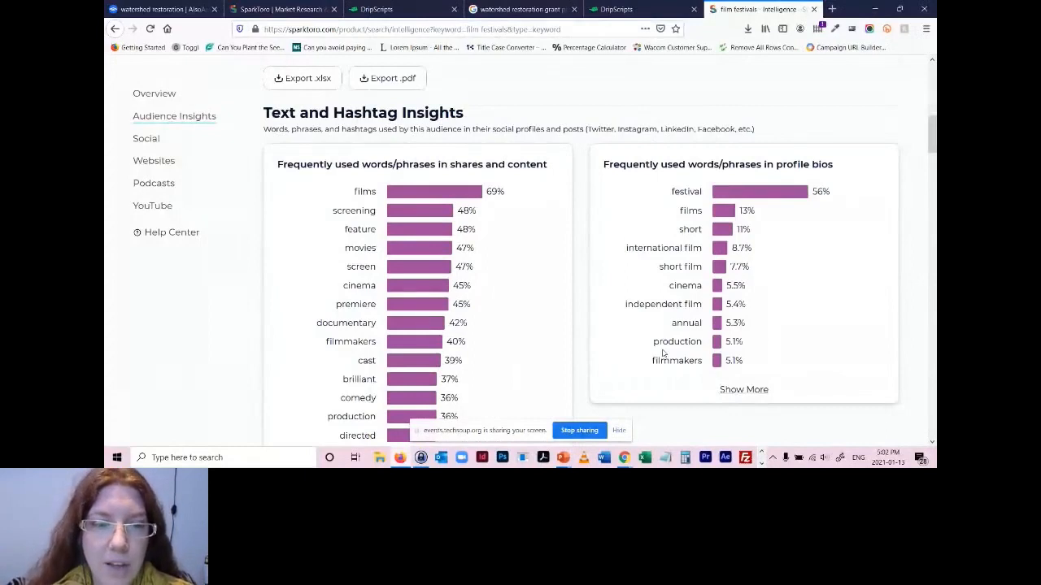
scroll("down", 3)
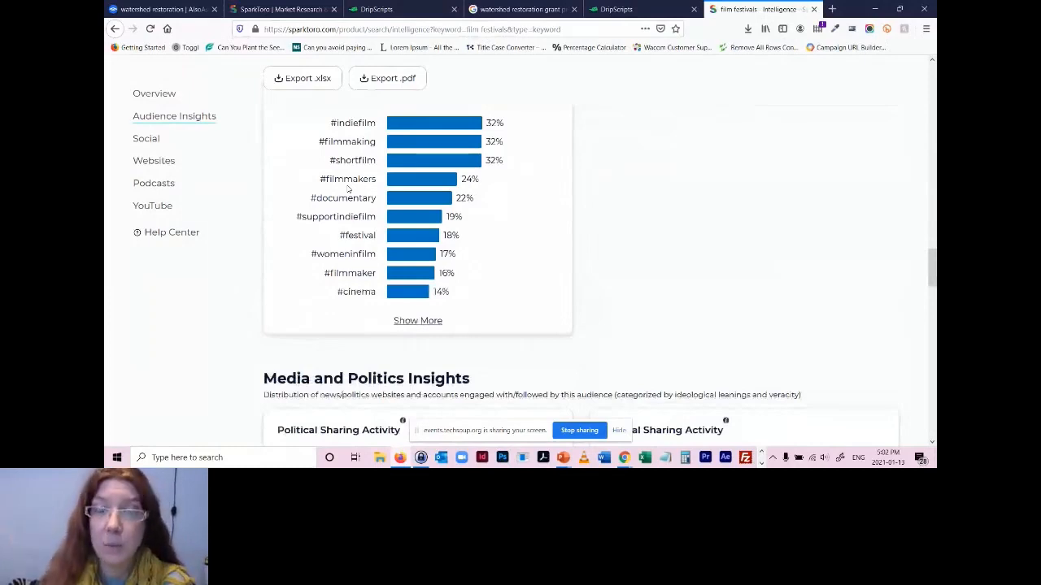
- Show the followed social accounts, including Sundance Film Festival, IndieWire, Tribeca and BFI
left_click(146, 139)
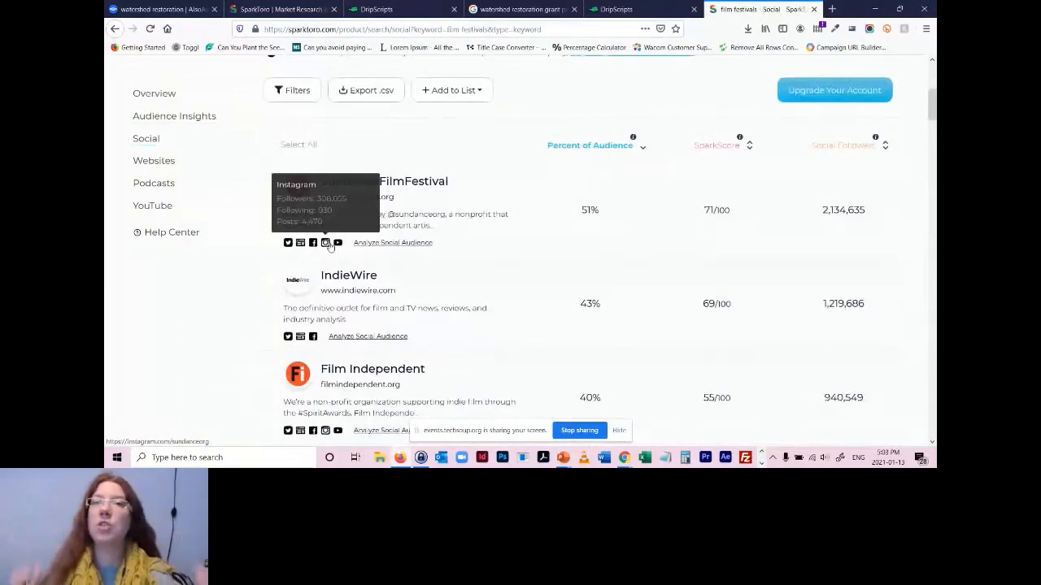
mouse_move(546, 236)
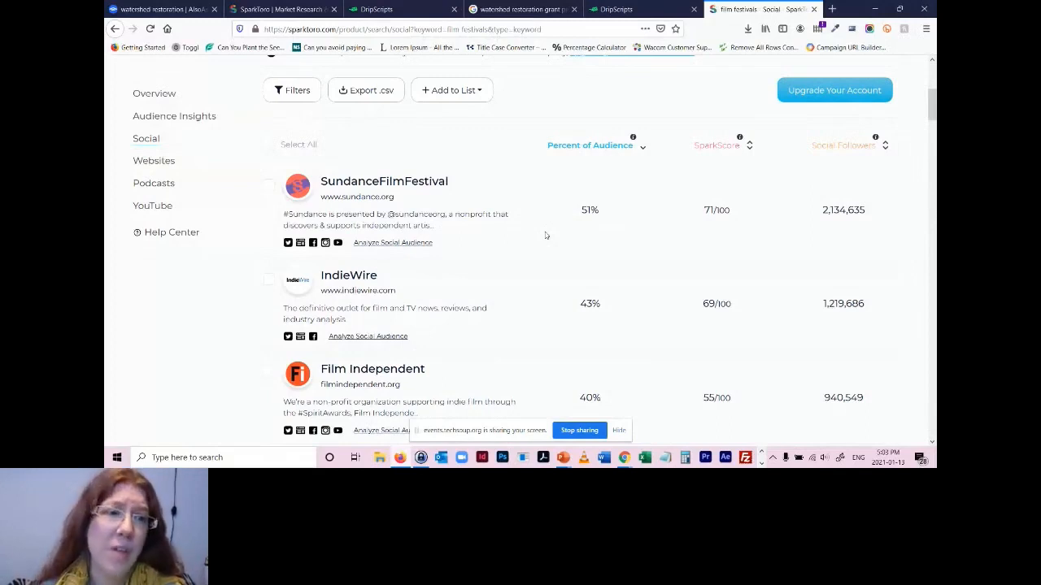
scroll("down", 3)
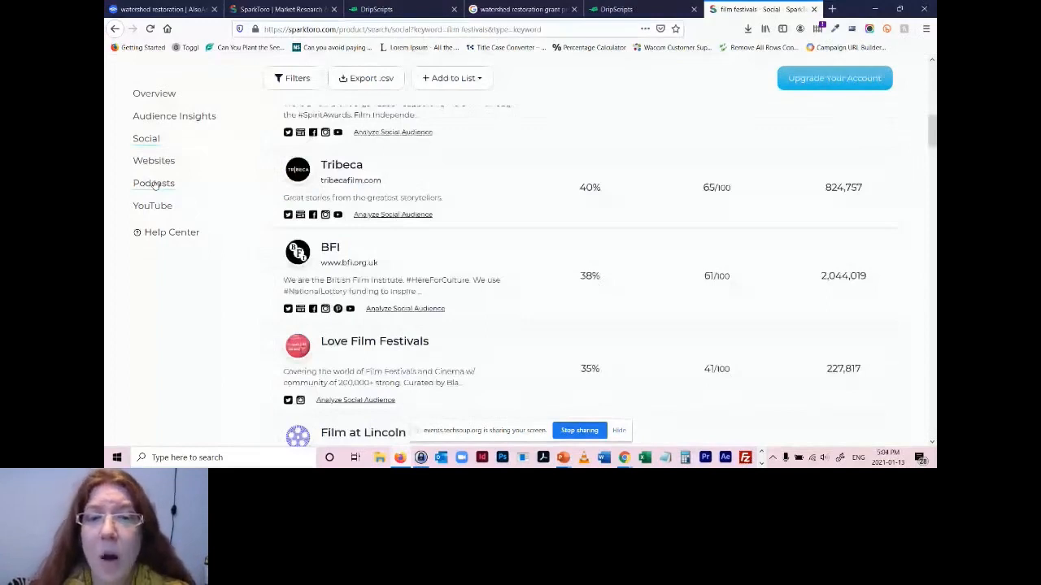
- Show the audience's podcasts, such as Film Festival Hacks, Criterion Cast and Filmtrepreneur
left_click(153, 182)
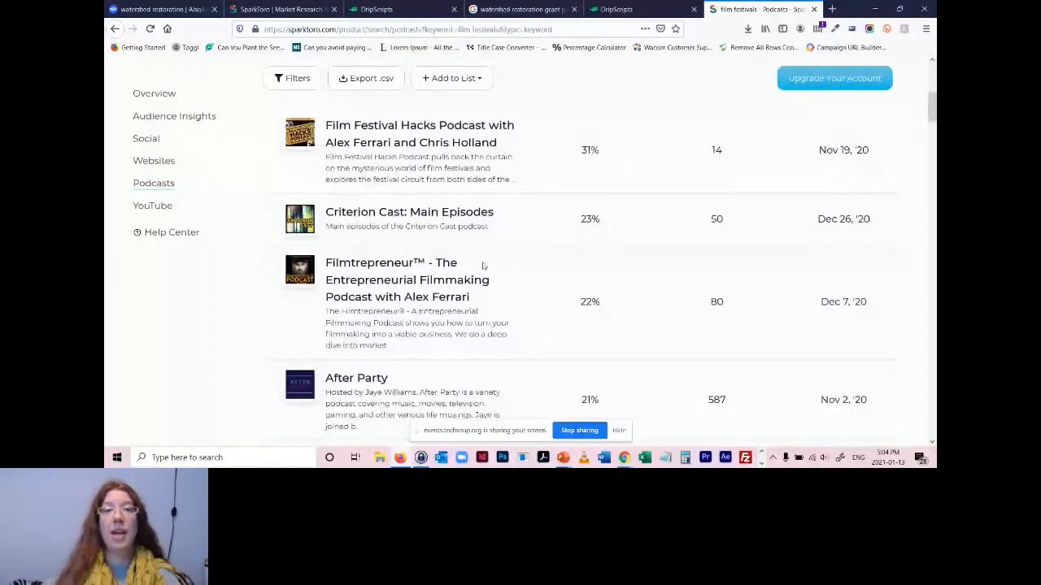
- Return to the overview with hidden gems like Time Out Film and Sheffield Doc/Fest
left_click(153, 93)
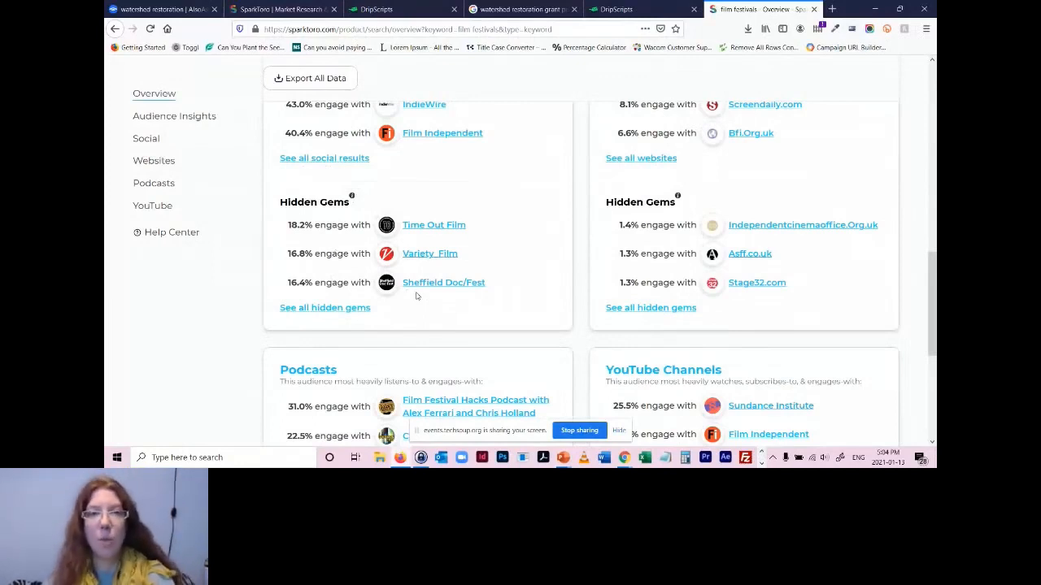
mouse_move(443, 283)
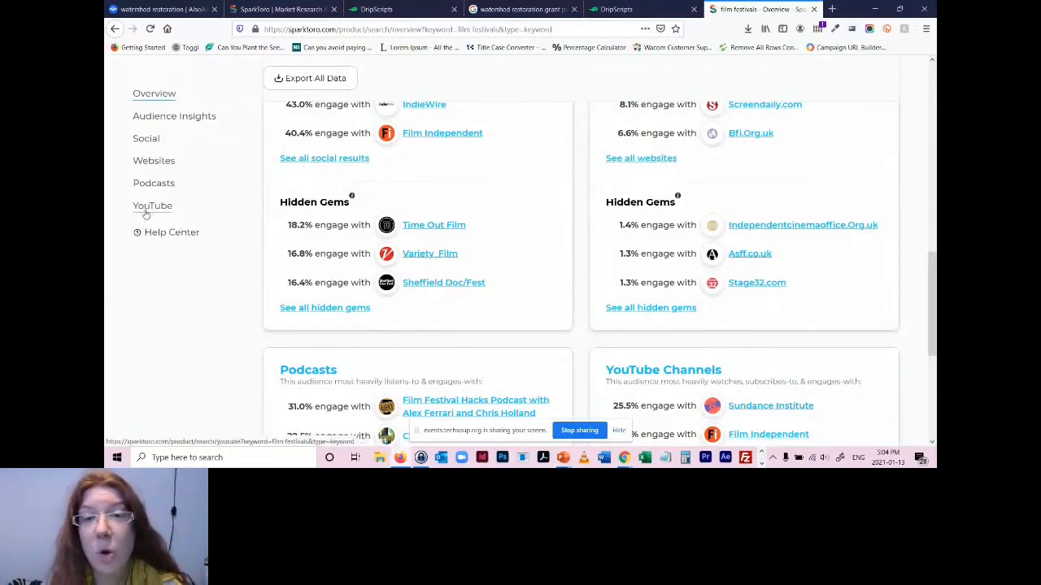
- Show the audience's YouTube channels, then list the other available audience search types
left_click(153, 205)
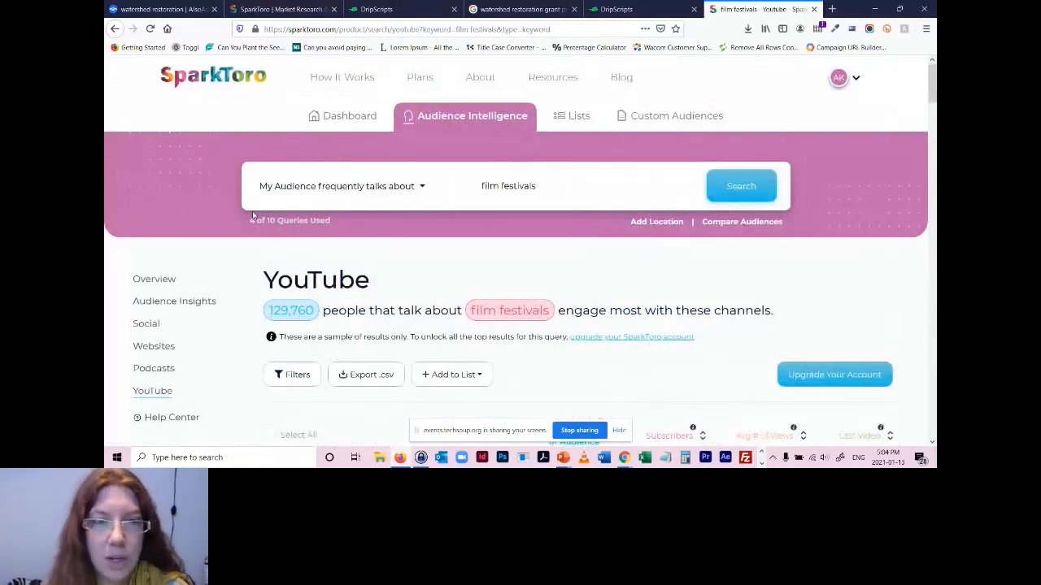
left_click(340, 186)
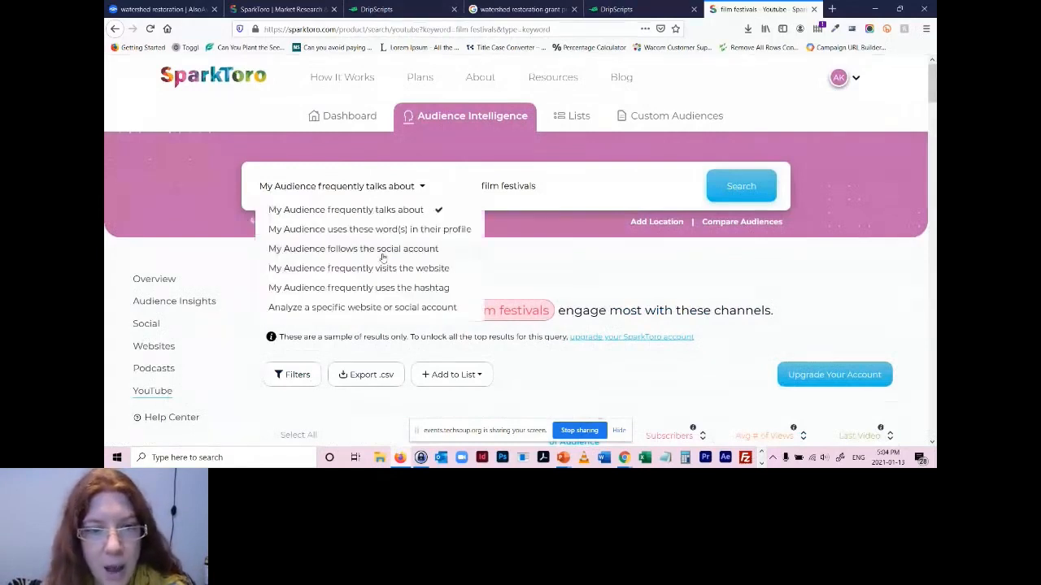